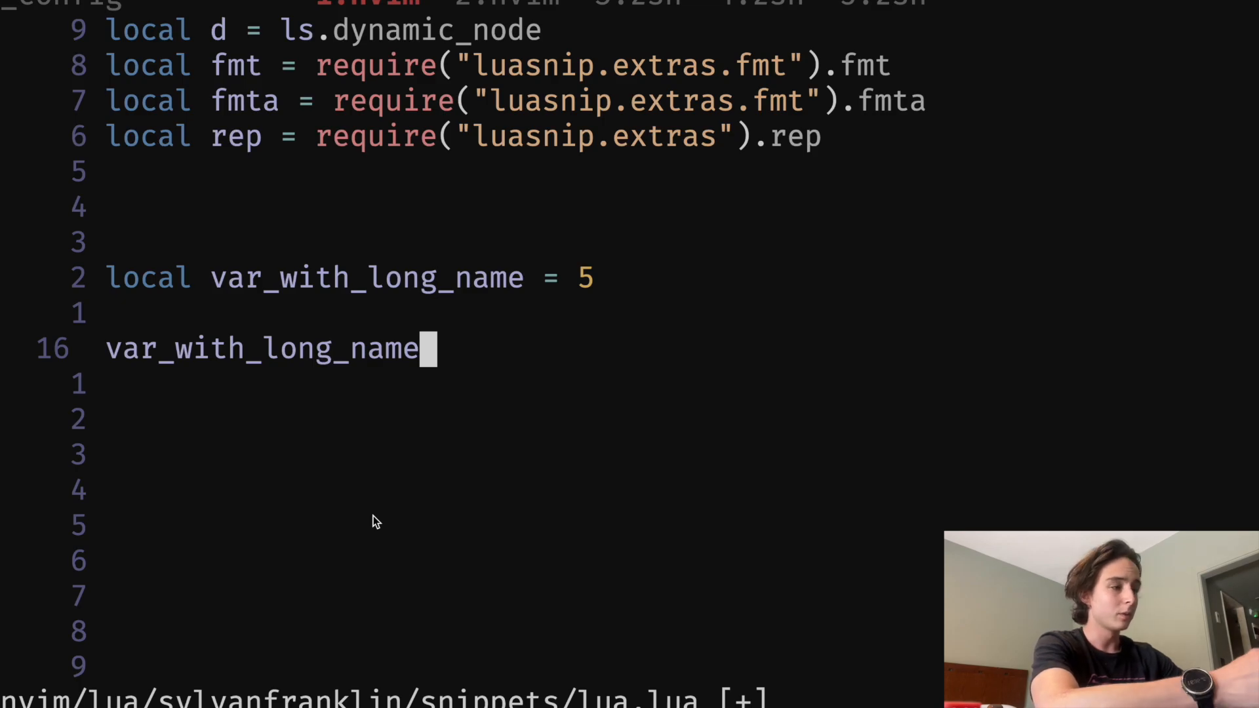
Step: Expand var_with_long_name++ to var_with_long_name = var_with_long_name + 1, then var_with_long_name /= with divisor 0
{"action": "type", "text": "= var_with_long_name + 1"}
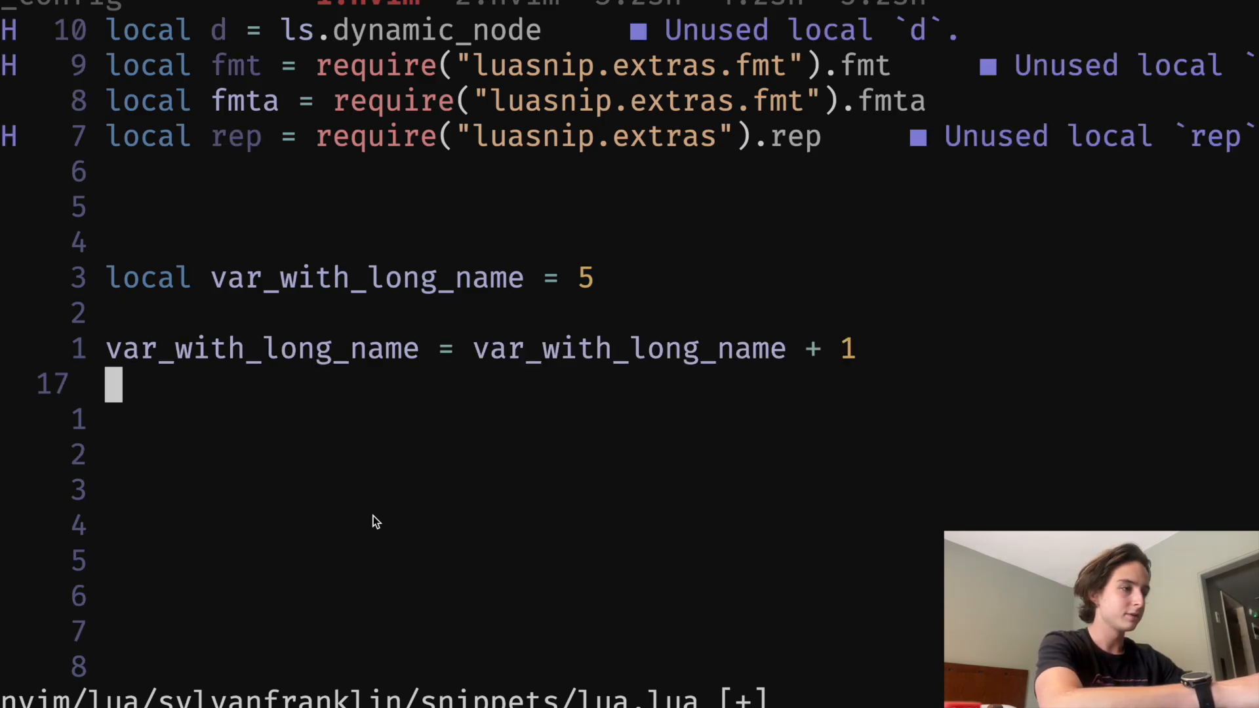
{"action": "type", "text": "var_with_long_name"}
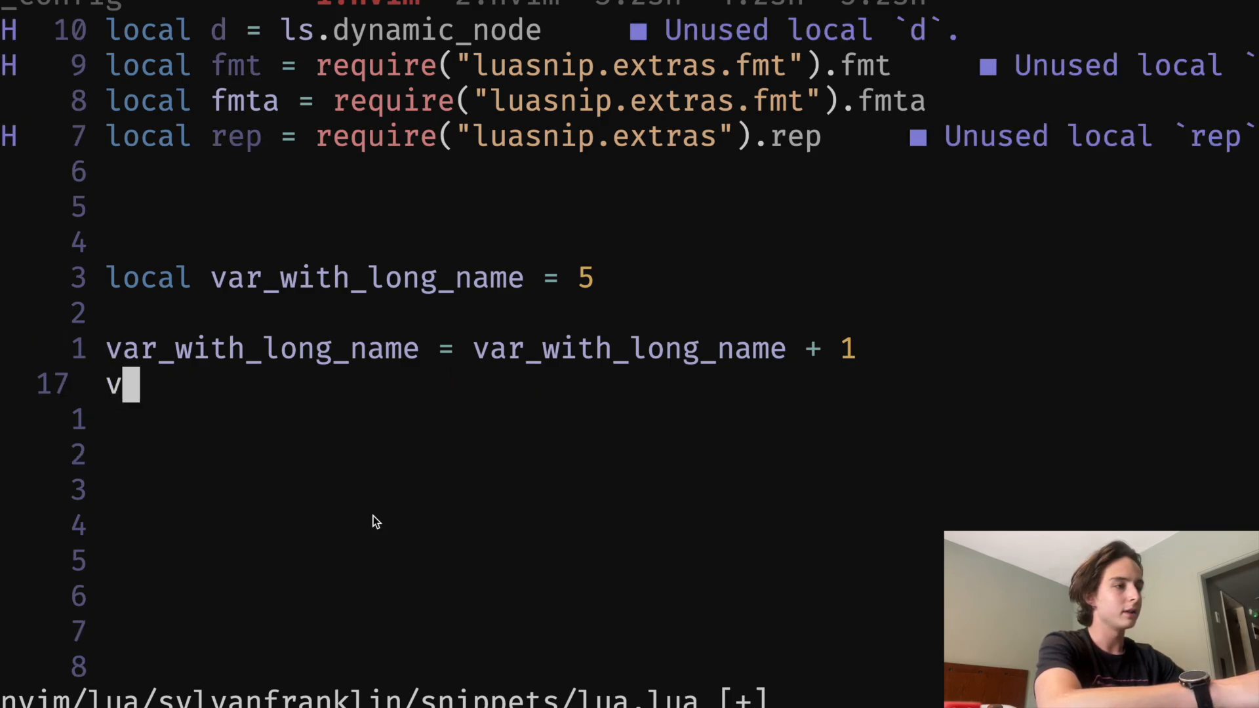
{"action": "type", "text": "ar_with_long_name"}
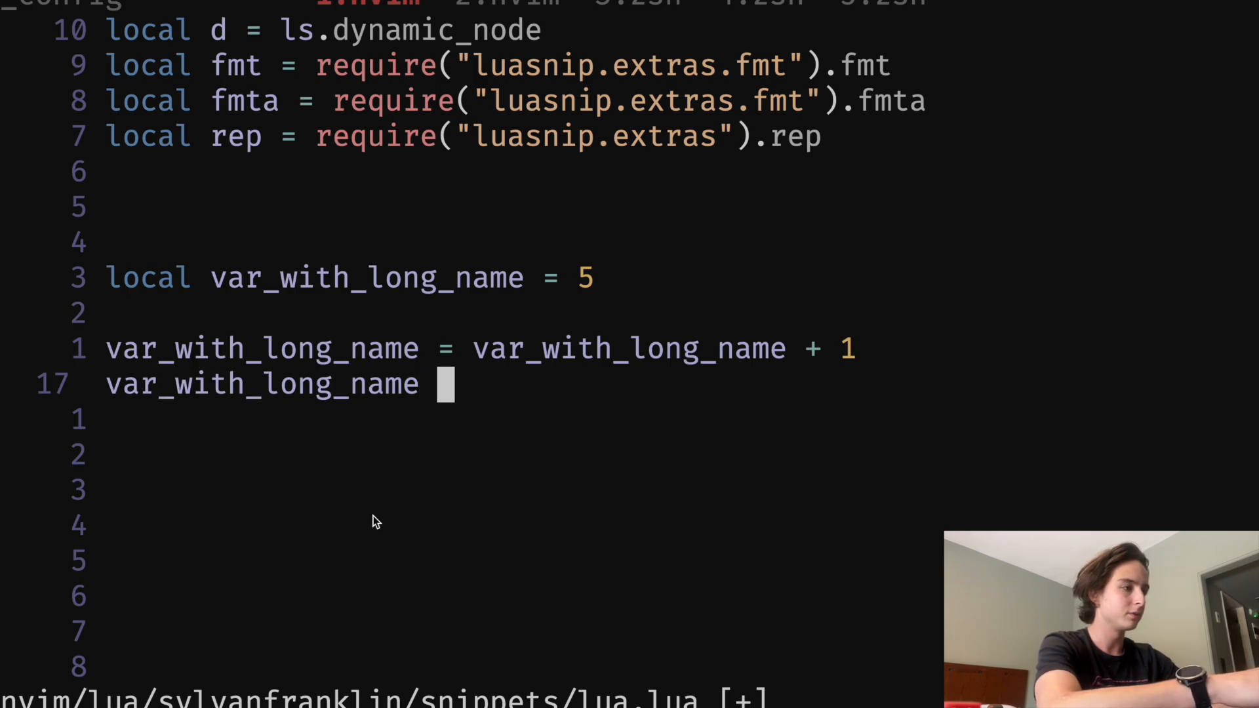
{"action": "type", "text": "= var_with_long_name /"}
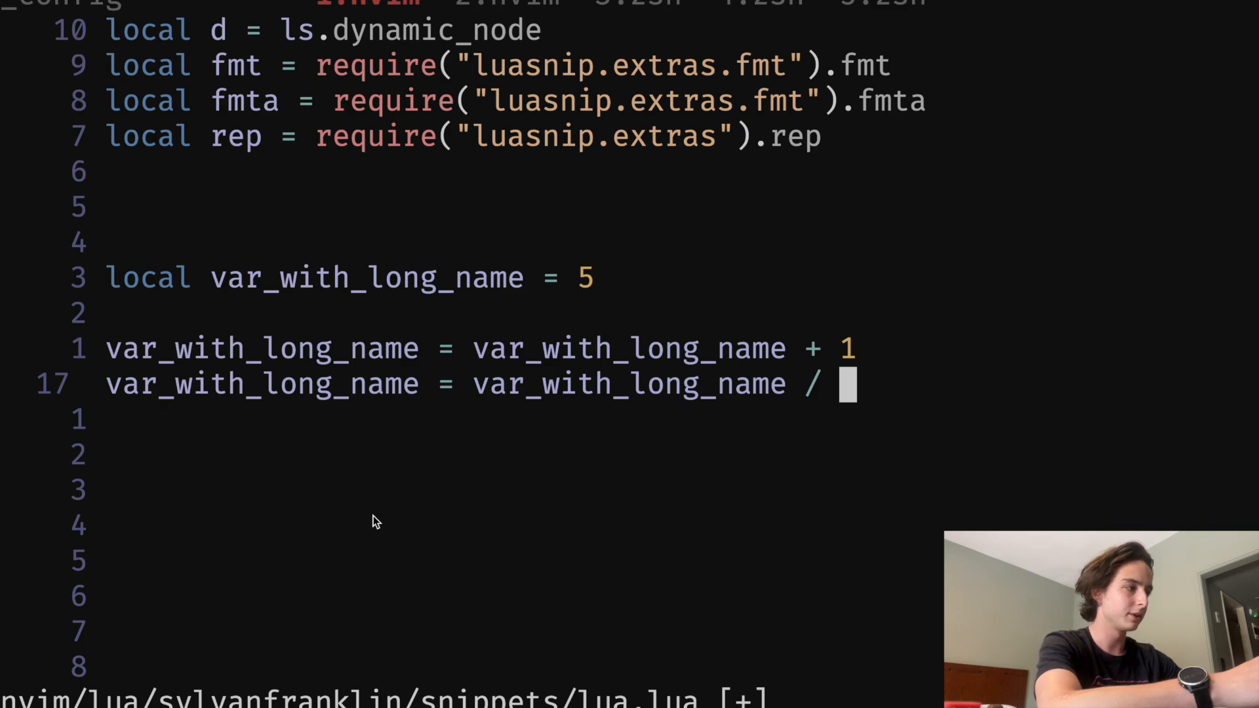
{"action": "type", "text": "0"}
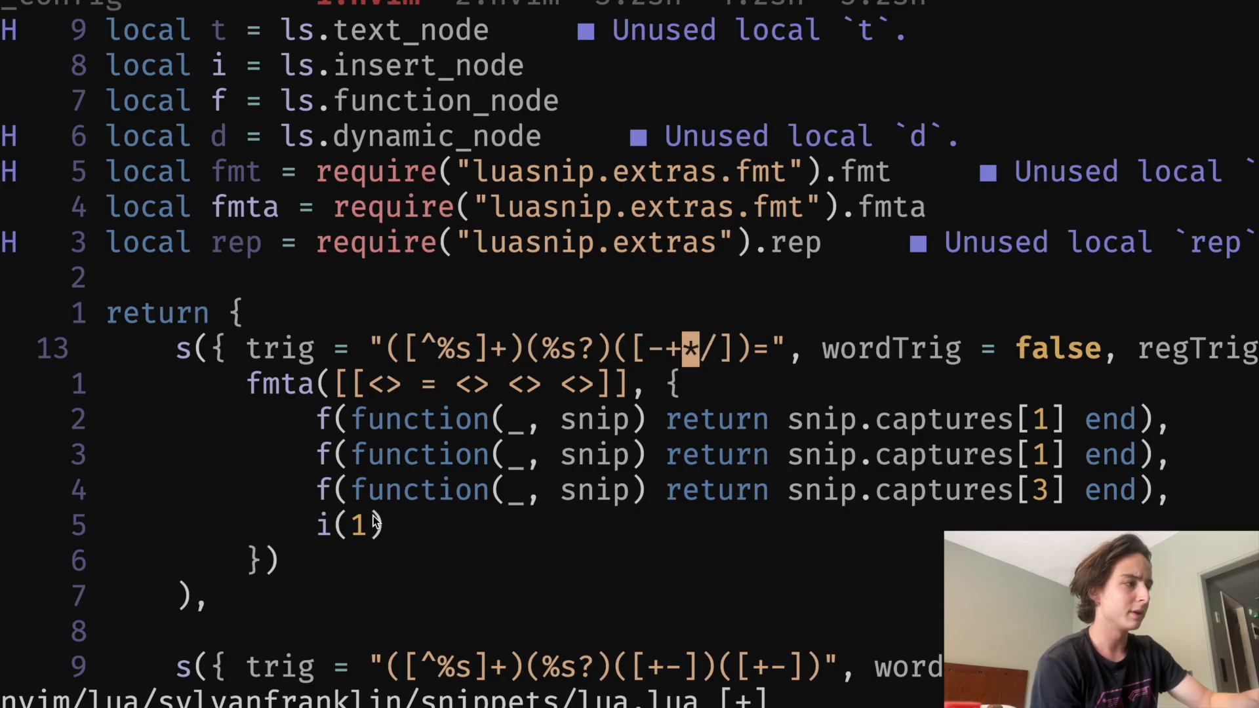
Step: Move the cursor onto the / operator inside the trigger character class
{"action": "key", "text": "l"}
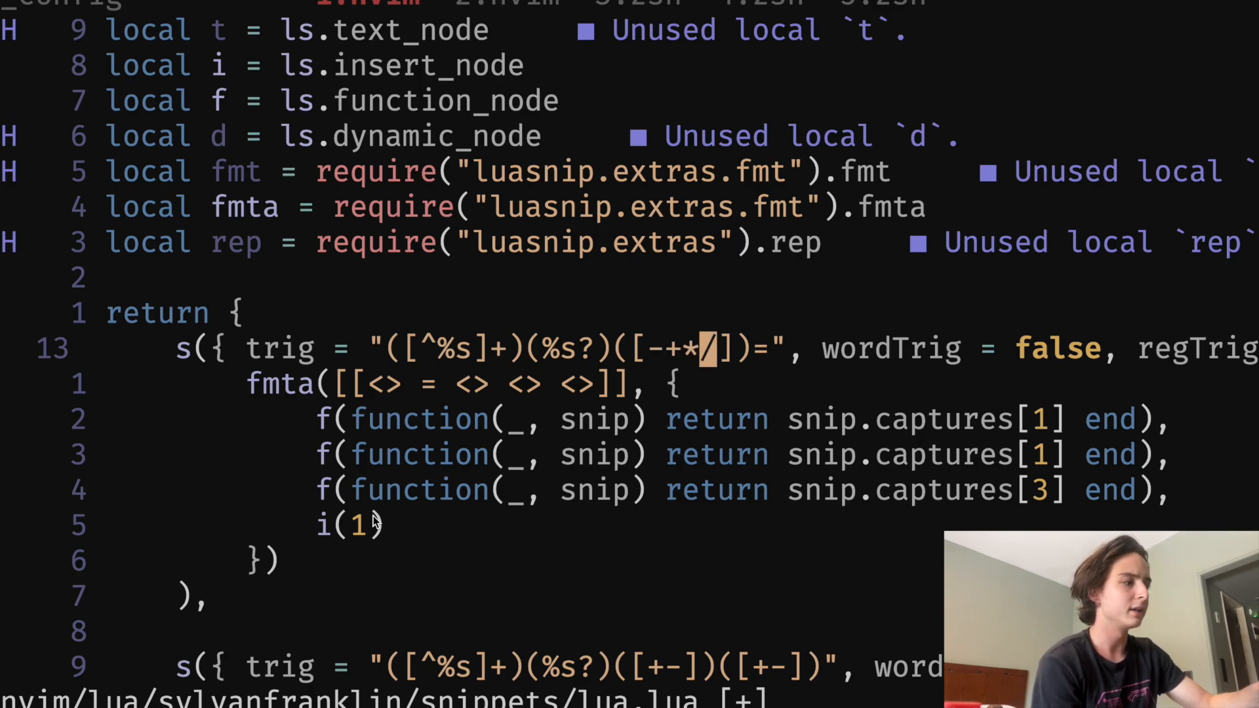
{"action": "mouse_move", "coordinate": [542, 448]}
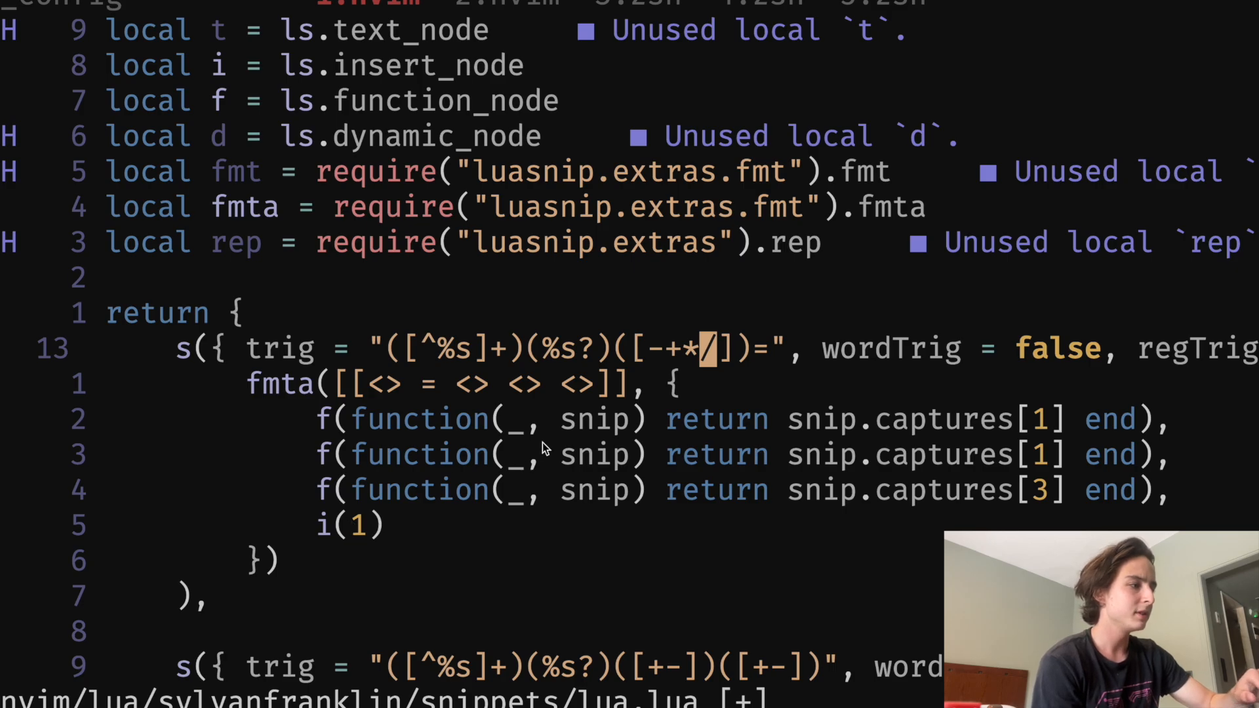
{"action": "mouse_move", "coordinate": [995, 507]}
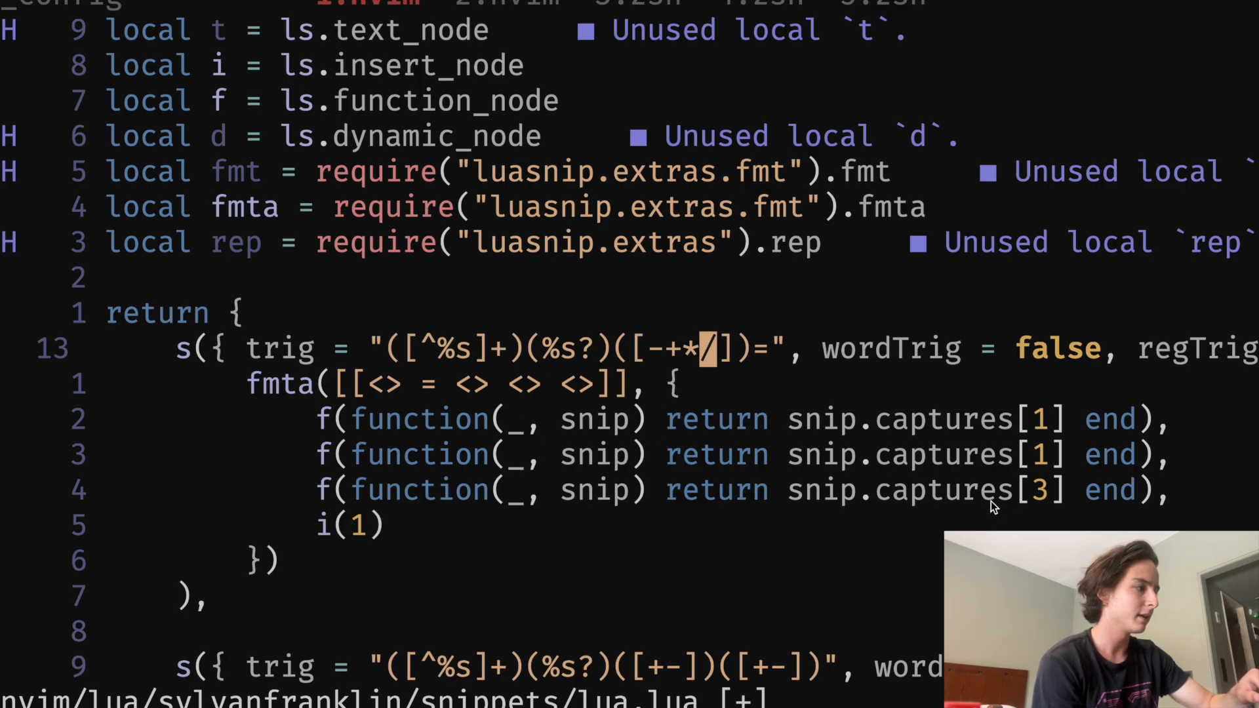
{"action": "mouse_move", "coordinate": [664, 556]}
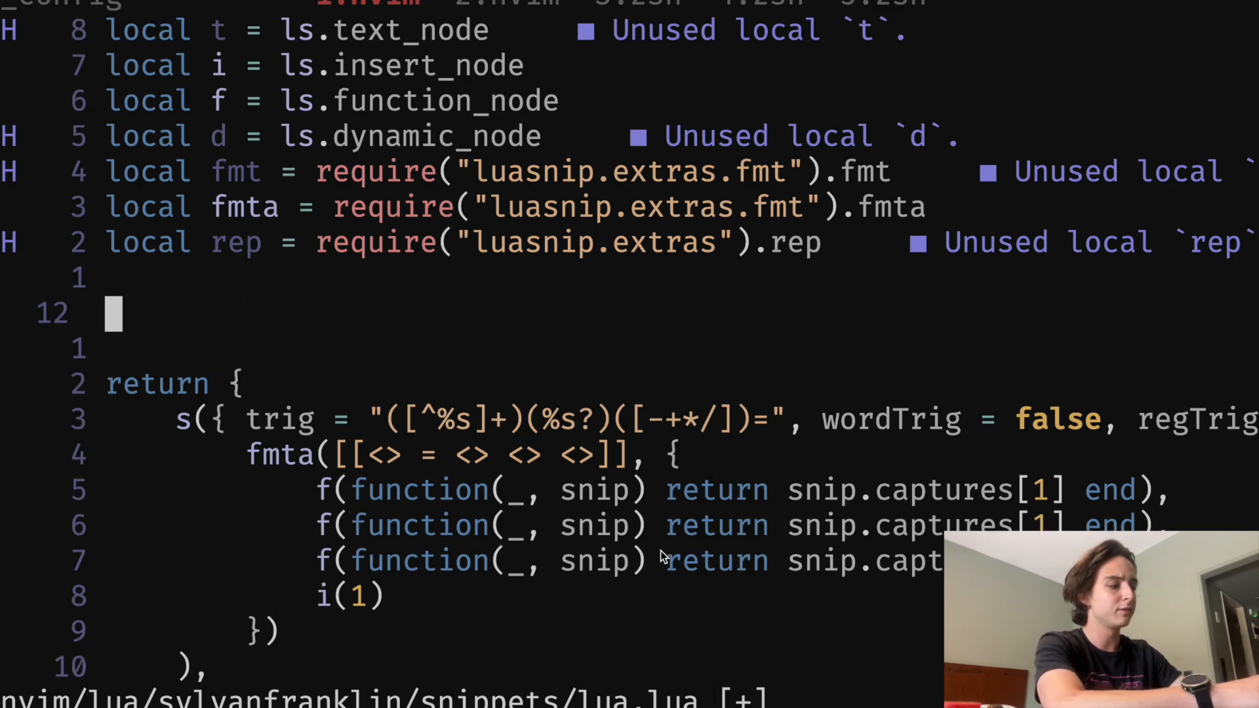
Step: Test the compound-operator snippet by expanding var += on a scratch line
{"action": "type", "text": "var"}
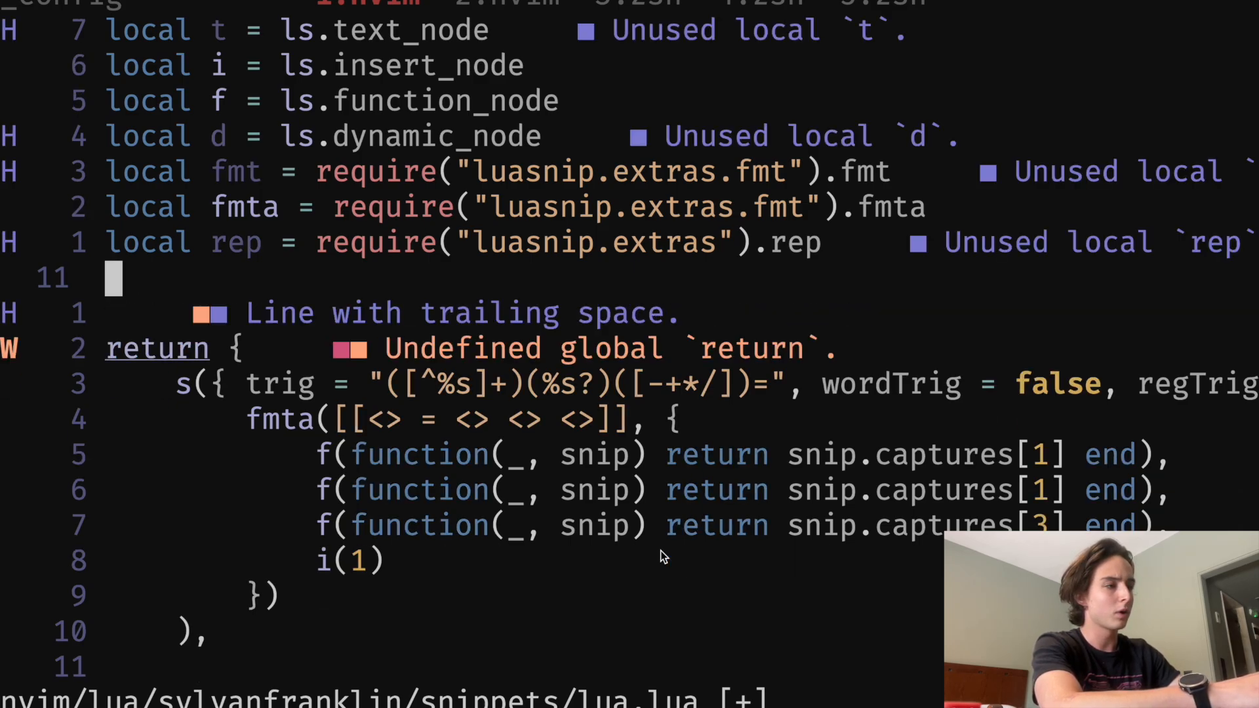
{"action": "type", "text": "var"}
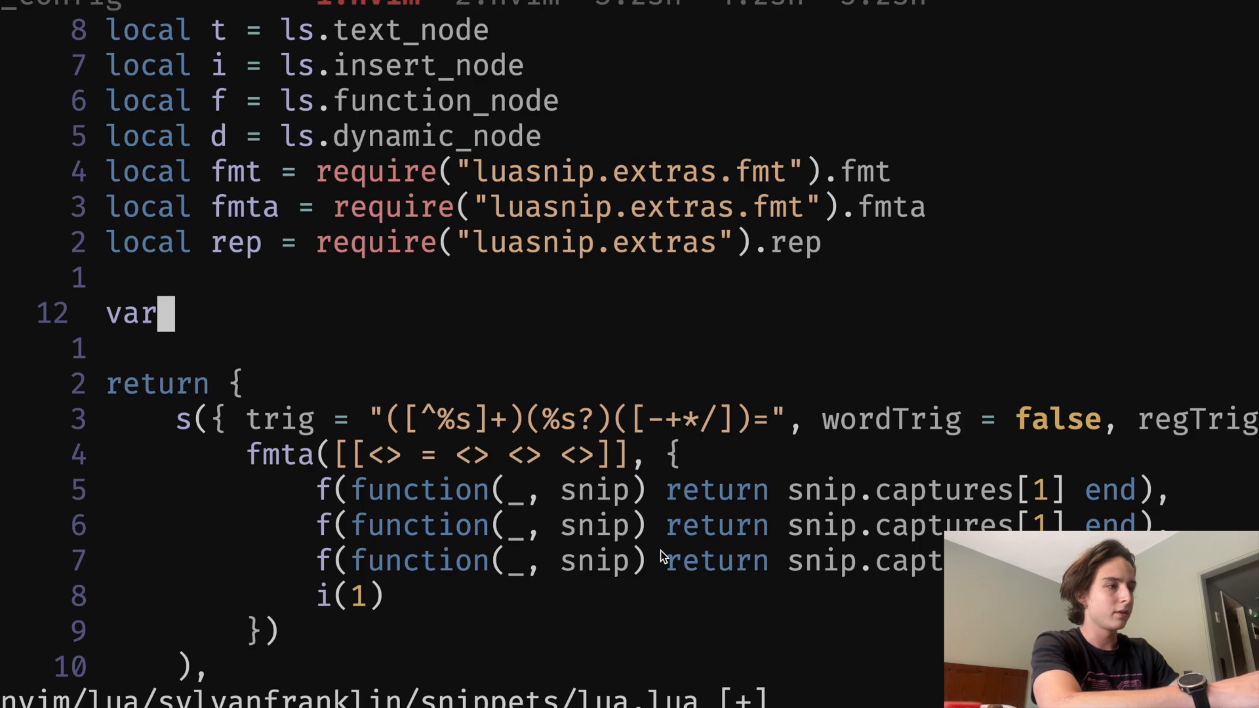
{"action": "type", "text": "+"}
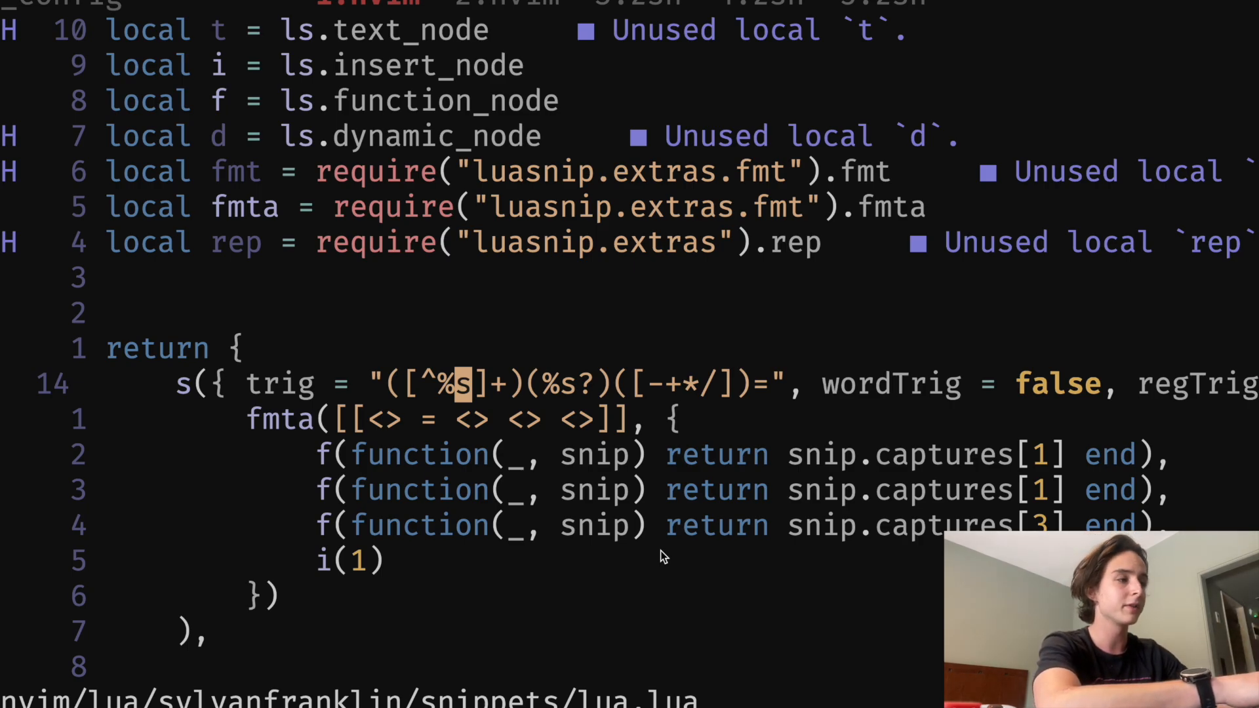
Step: Begin typing va on the new line below the compound-operator snippet
{"action": "type", "text": "va"}
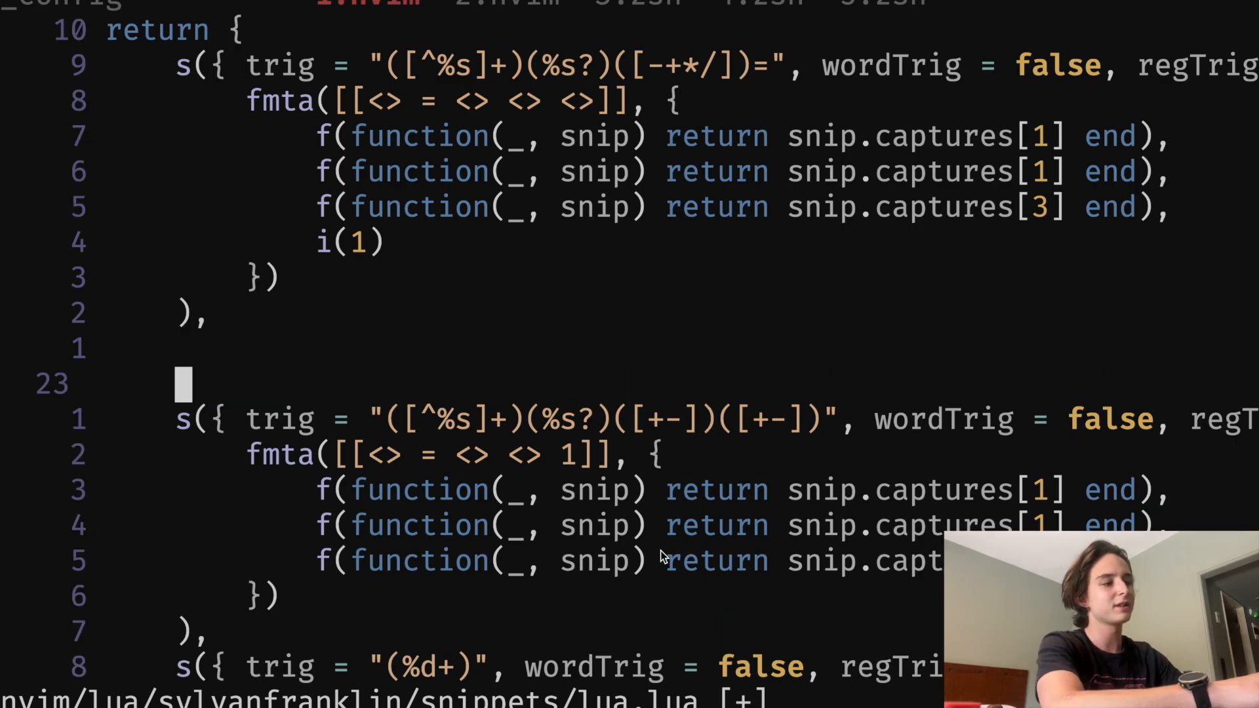
Step: Expand star-- into star = star - 1 on a scratch line
{"action": "type", "text": "sta"}
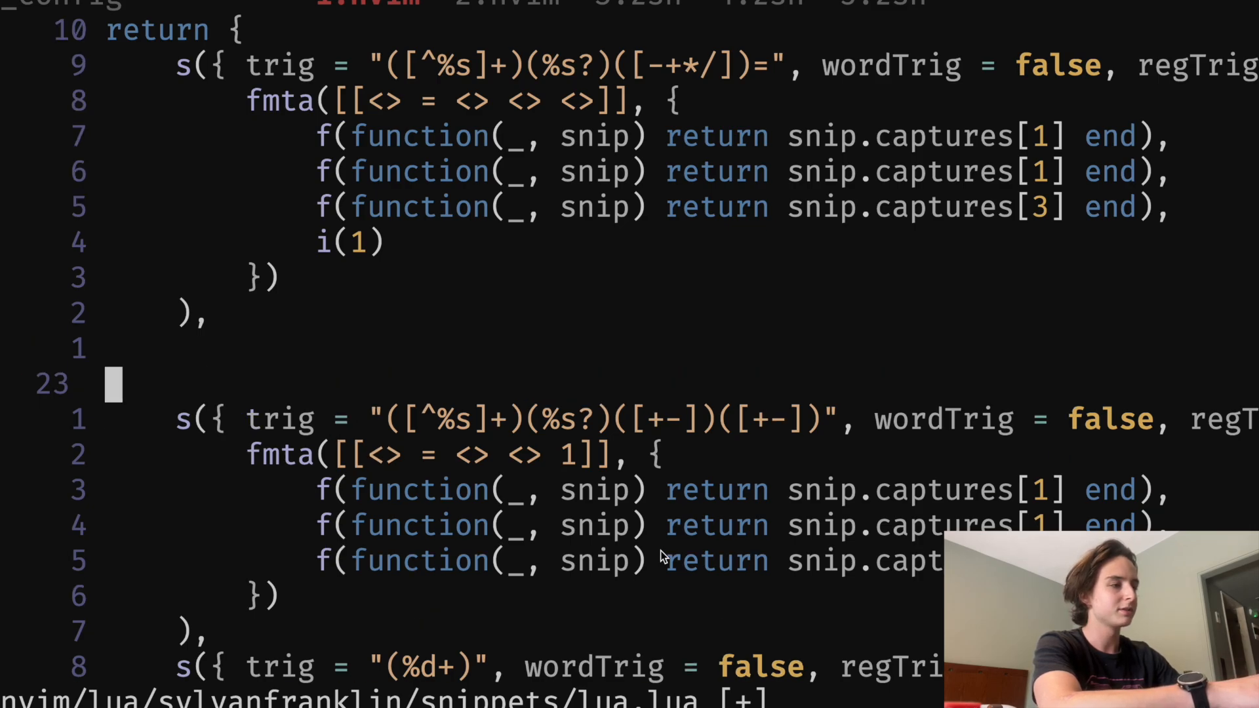
{"action": "type", "text": "star = star - 1"}
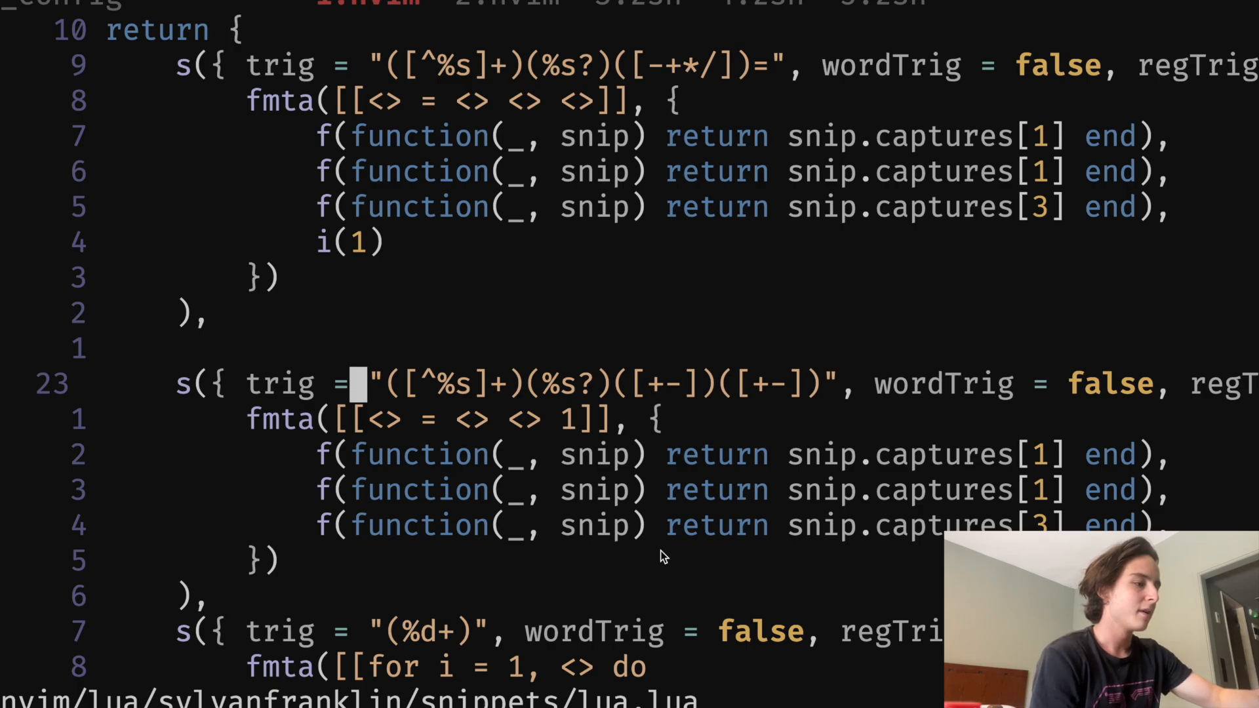
Step: Scroll through lua.lua toward the LuaSnip imports at the top
{"action": "scroll", "scroll_direction": "down", "scroll_amount": 3}
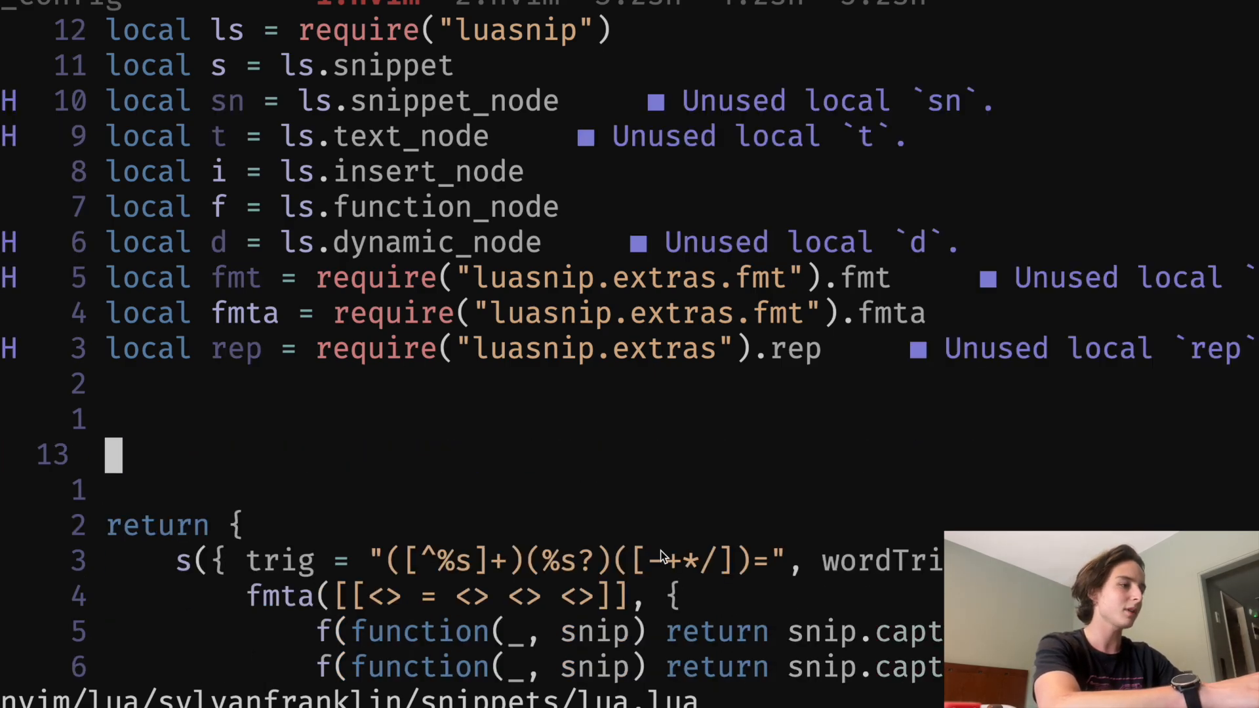
{"action": "scroll", "scroll_direction": "down", "scroll_amount": 3}
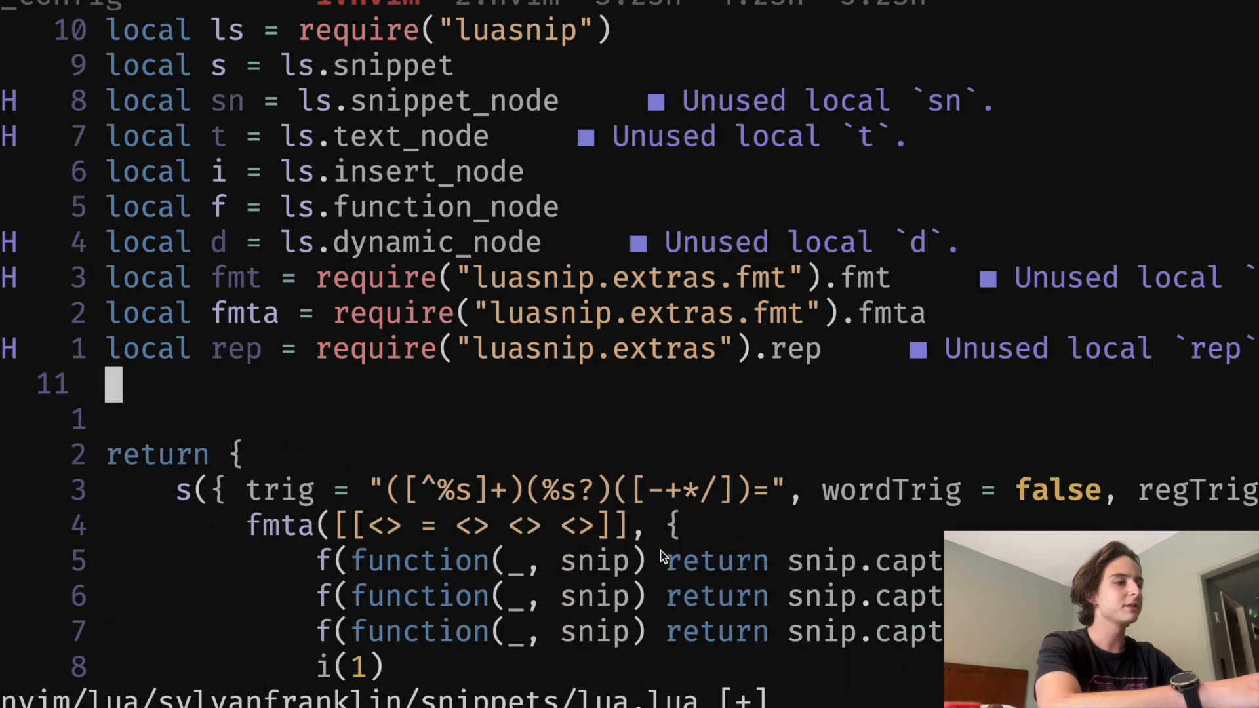